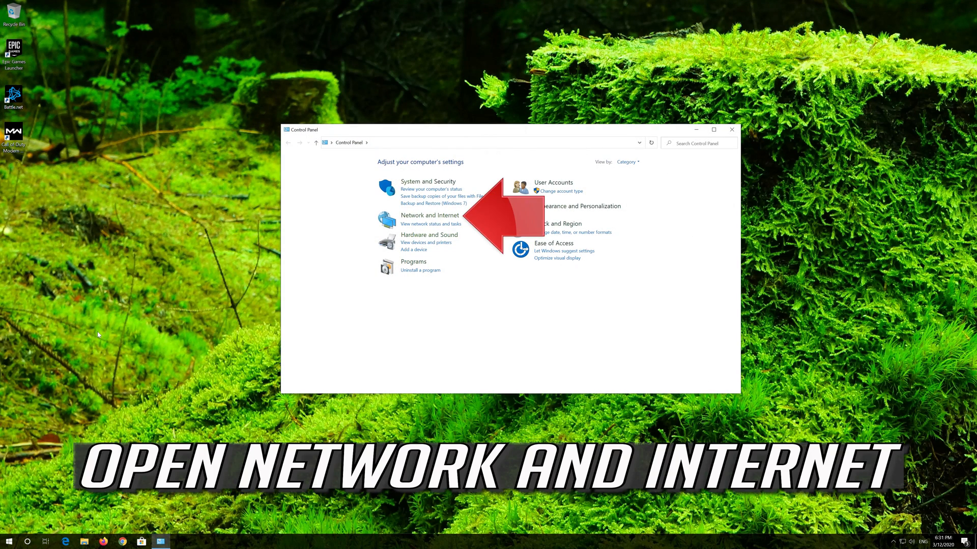
pyautogui.moveTo(397, 237)
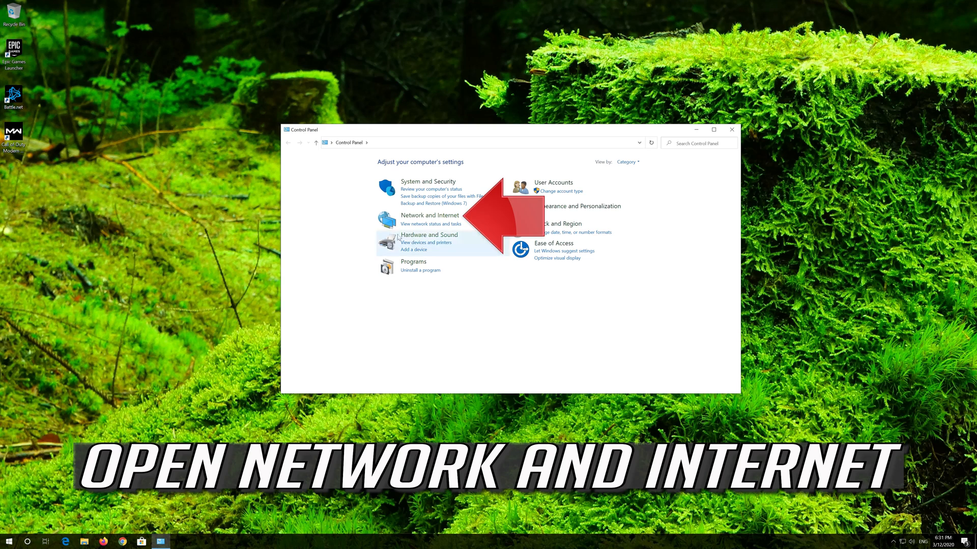
pyautogui.moveTo(429, 215)
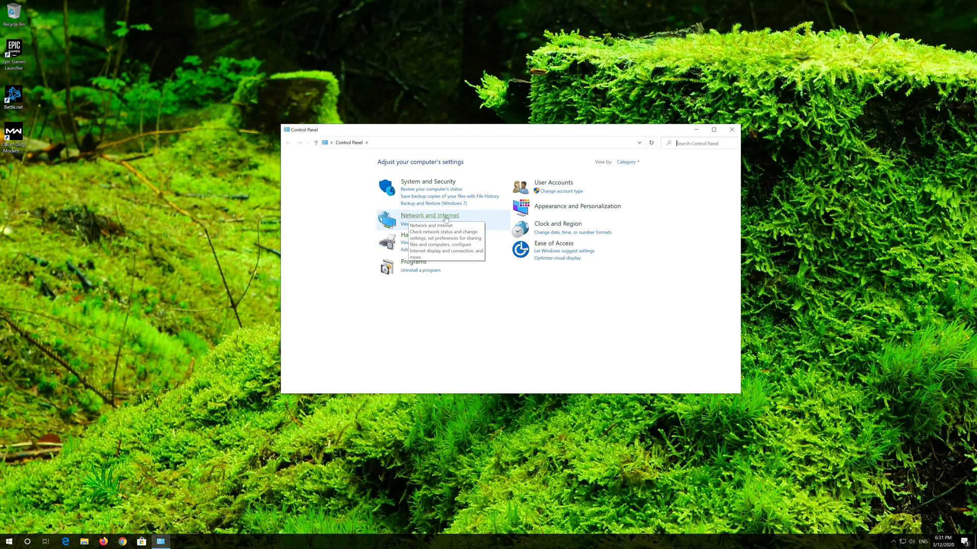
# Go to the Network and Internet category in Control Panel.
pyautogui.click(429, 214)
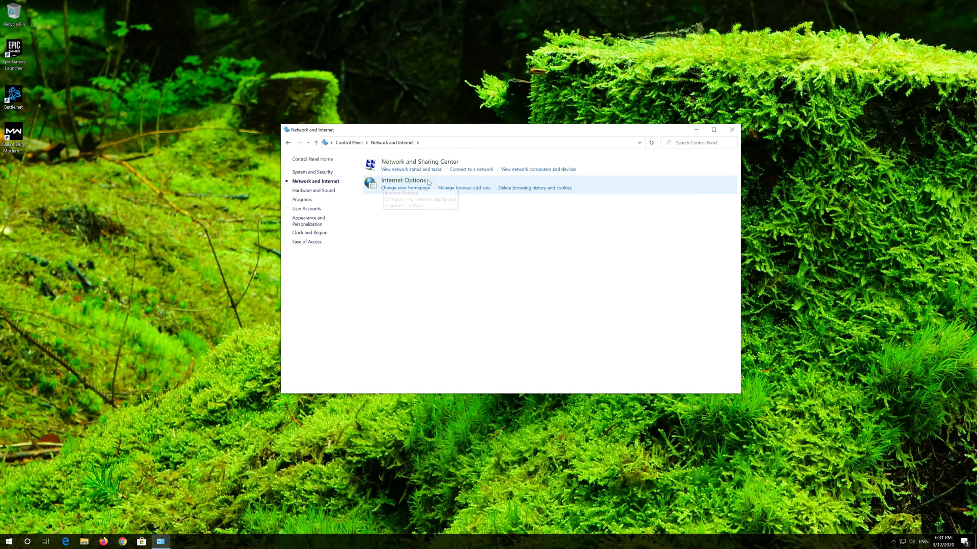
pyautogui.moveTo(402, 180)
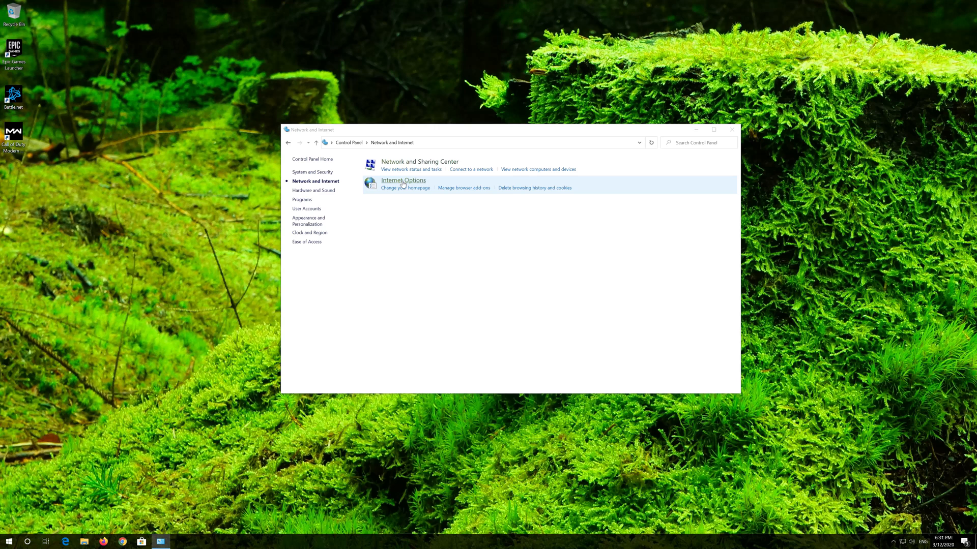
# Bring up Internet Options and show its Connections settings.
pyautogui.click(403, 180)
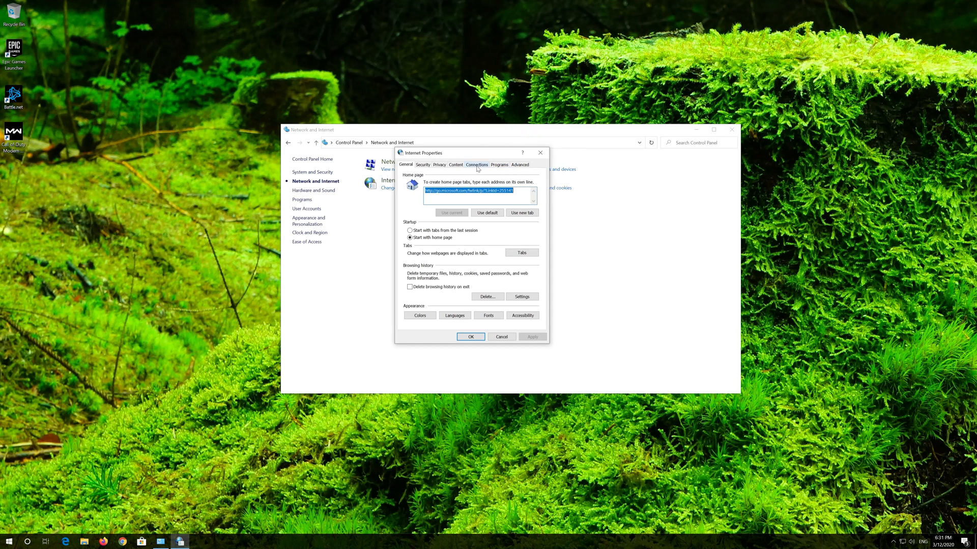
pyautogui.click(476, 165)
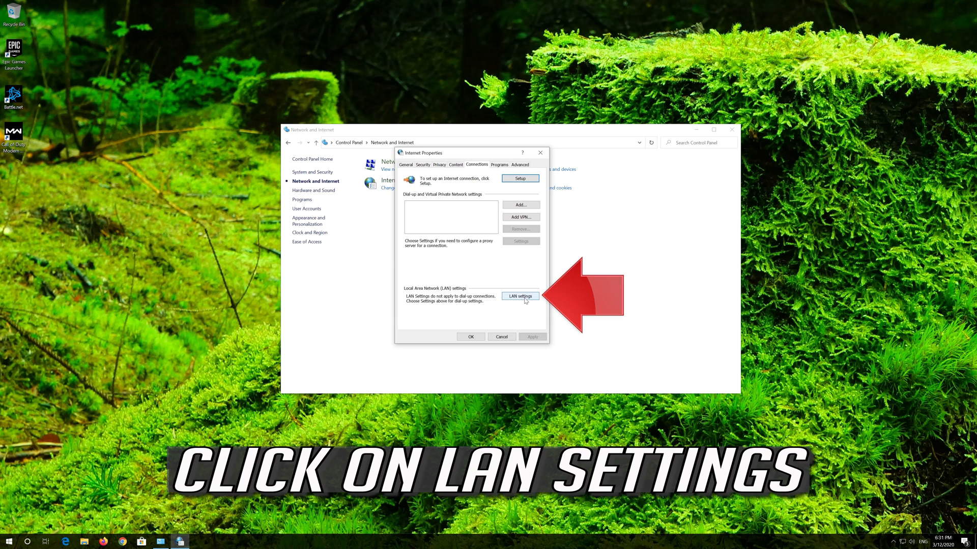
# In LAN settings, disable 'Use a proxy server for your LAN' and confirm with OK.
pyautogui.click(519, 296)
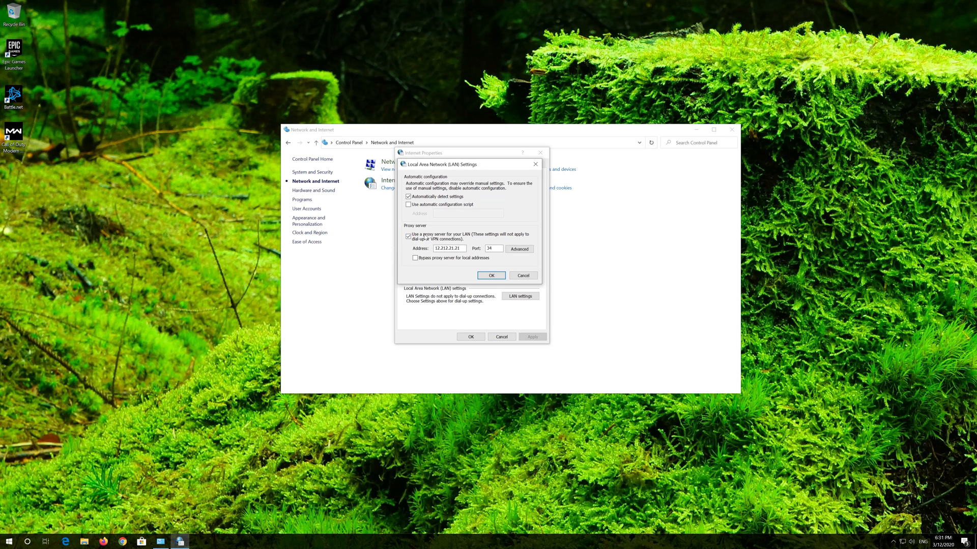
pyautogui.click(409, 235)
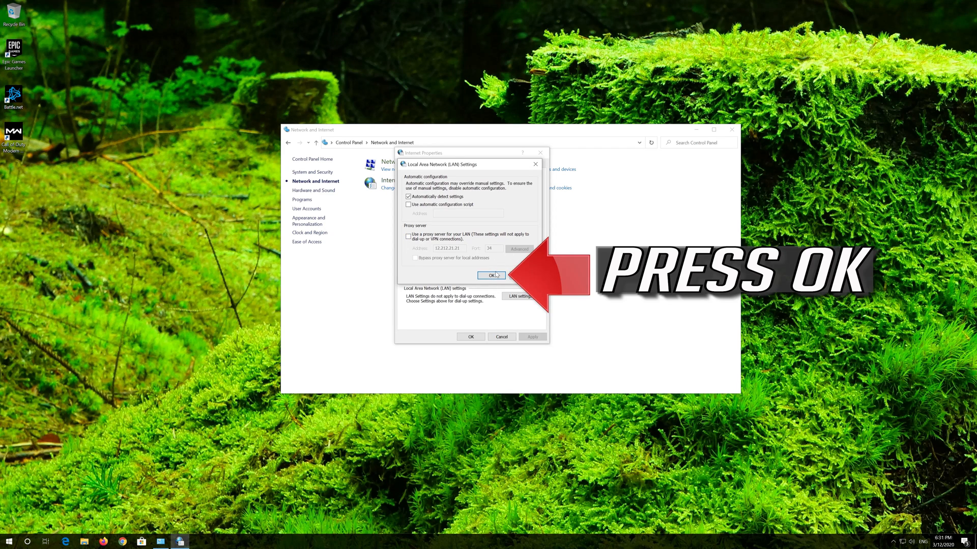
pyautogui.click(492, 276)
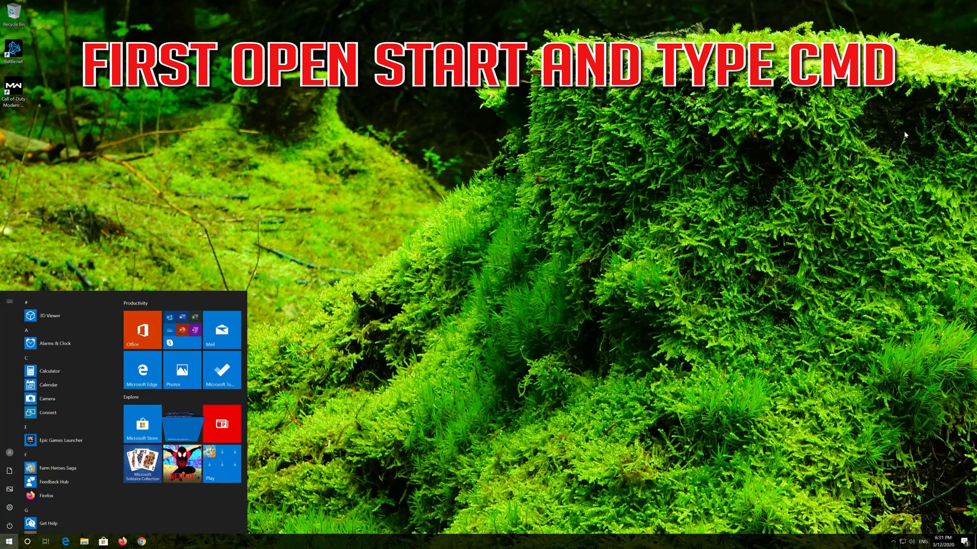
# Search 'cmd' from Start and launch Command Prompt as administrator, approving the UAC prompt.
pyautogui.write('cmd')
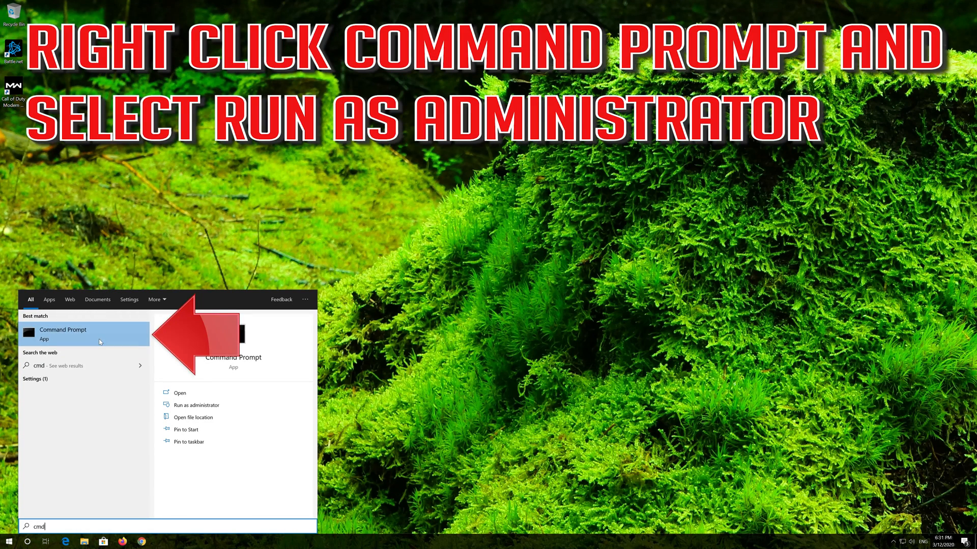
pyautogui.rightClick(85, 334)
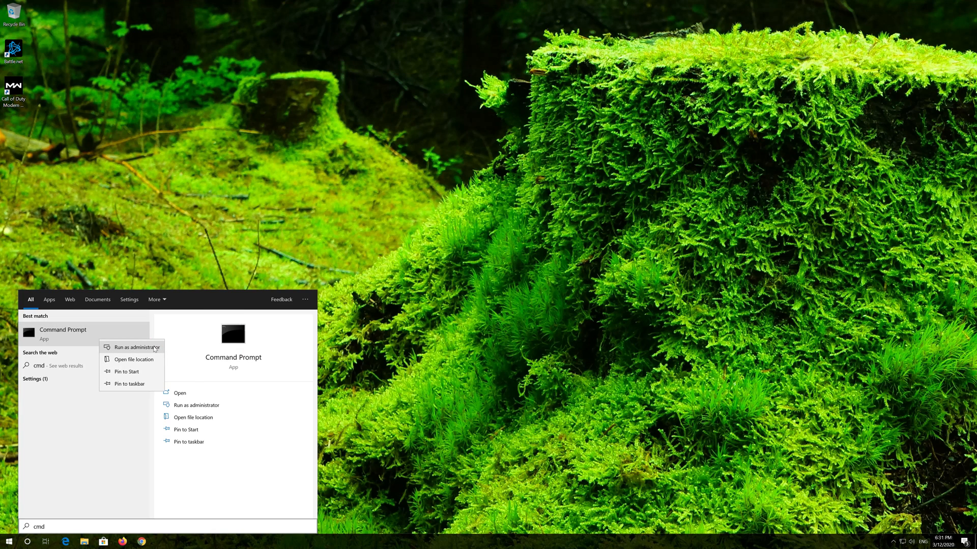
pyautogui.click(132, 347)
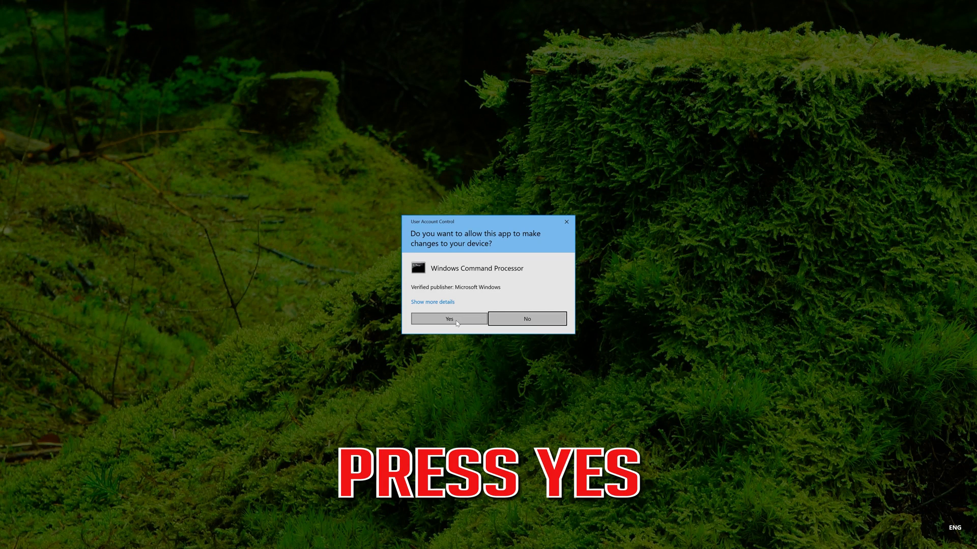
pyautogui.click(447, 318)
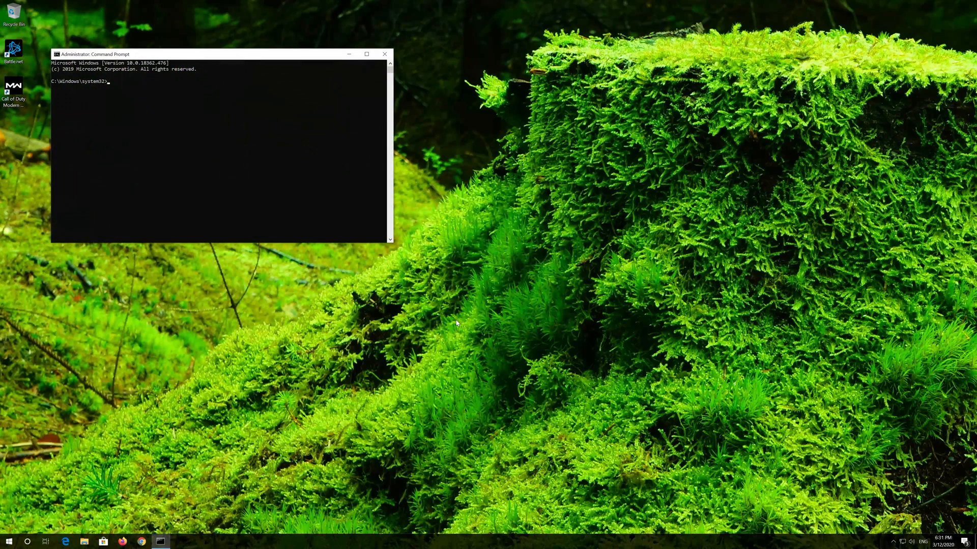
pyautogui.moveTo(295, 55)
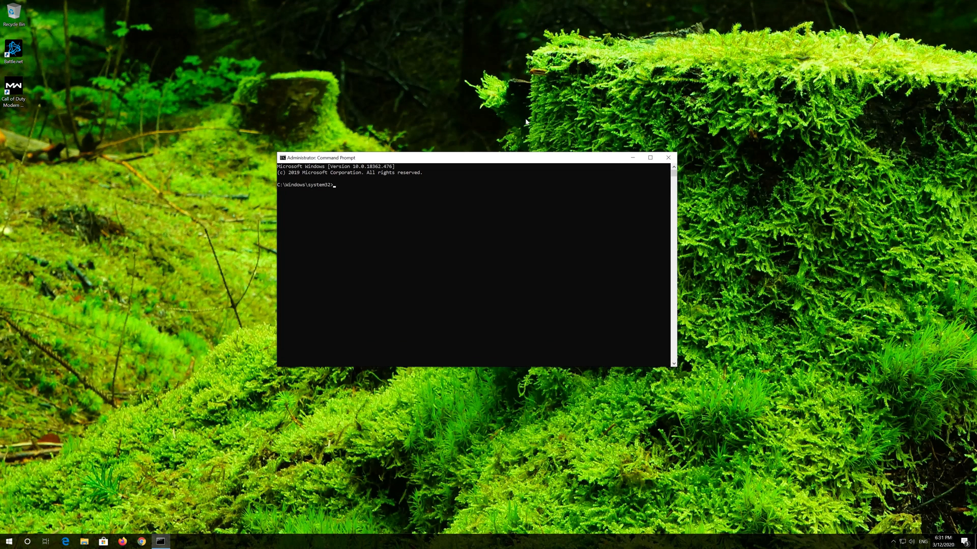
# Run 'netsh int ip reset C:\resetlog.txt' to reset the TCP/IP stack with a log file.
pyautogui.write('netsh')
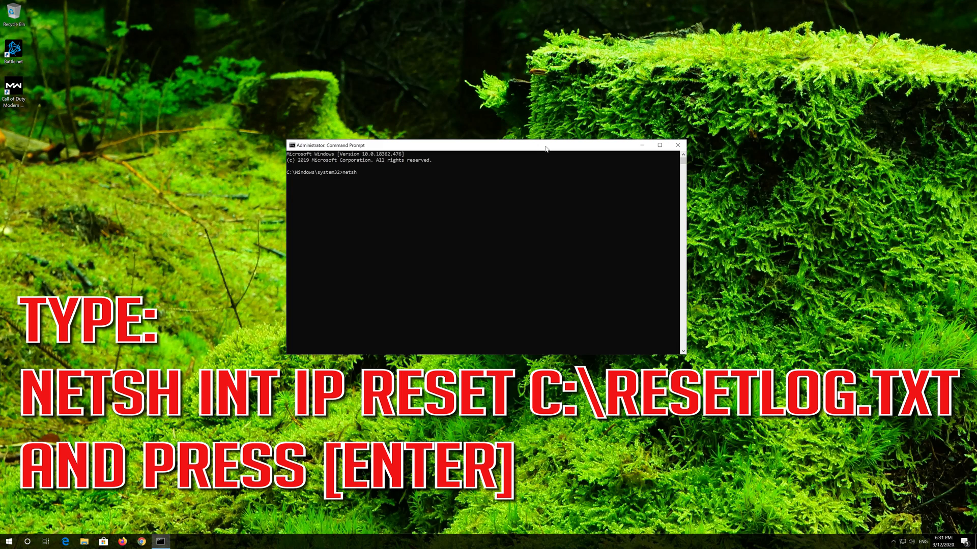
pyautogui.write('int')
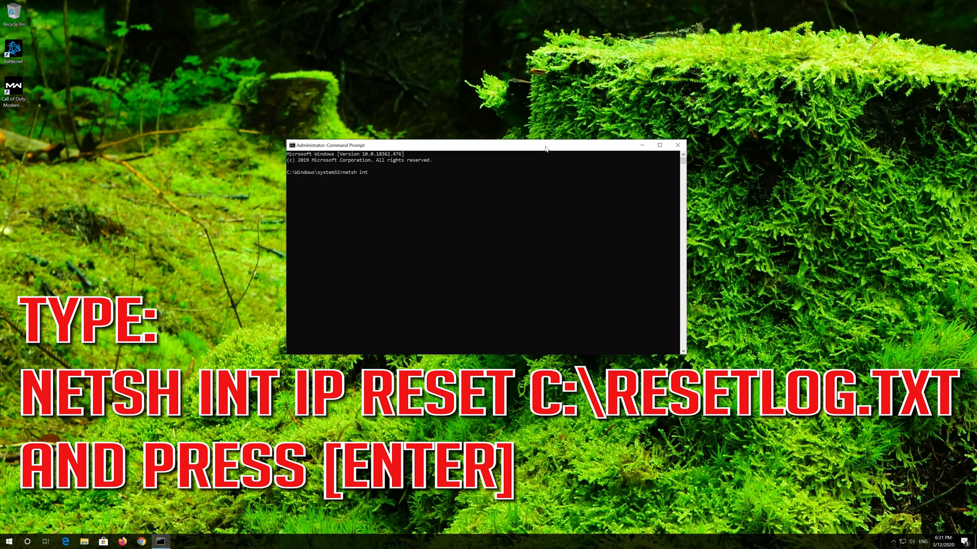
pyautogui.write('ip')
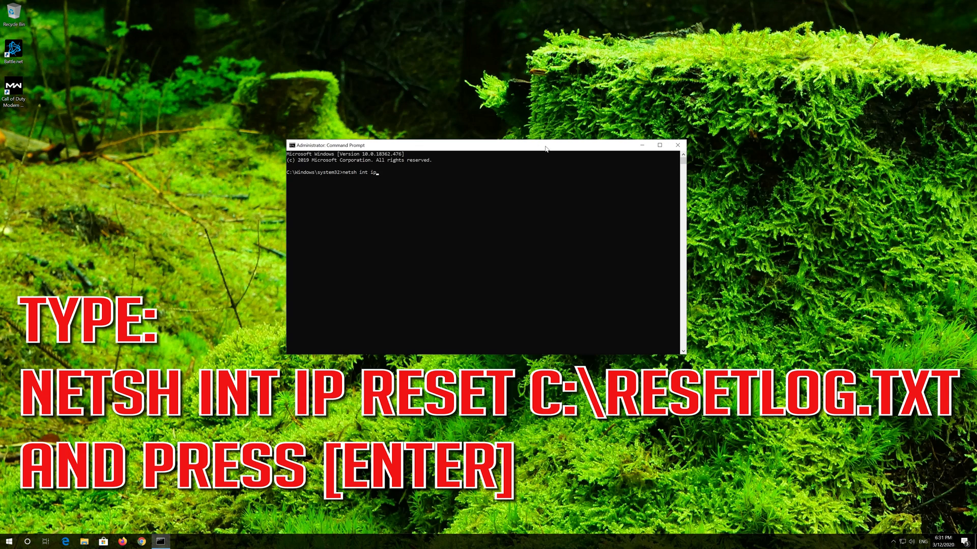
pyautogui.write('reset')
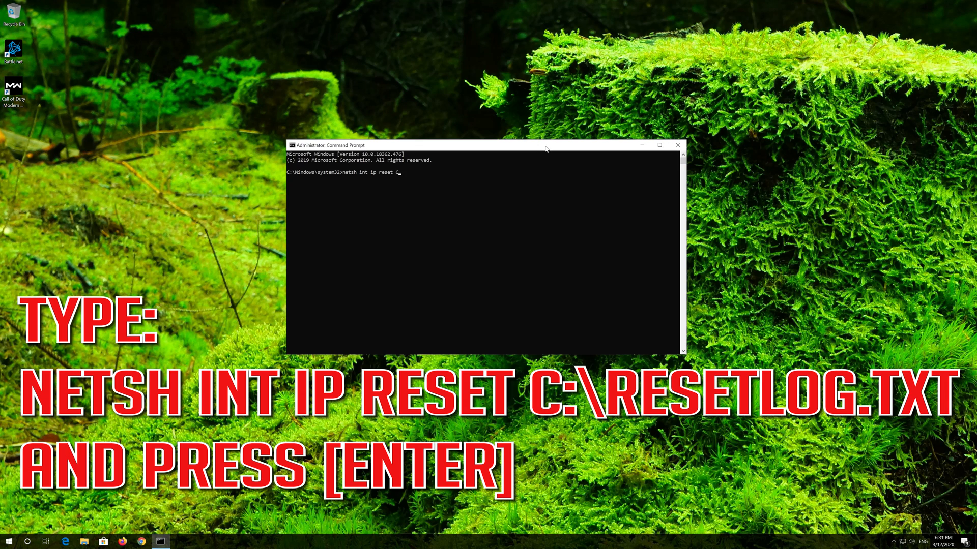
pyautogui.write('C:\\resetlo')
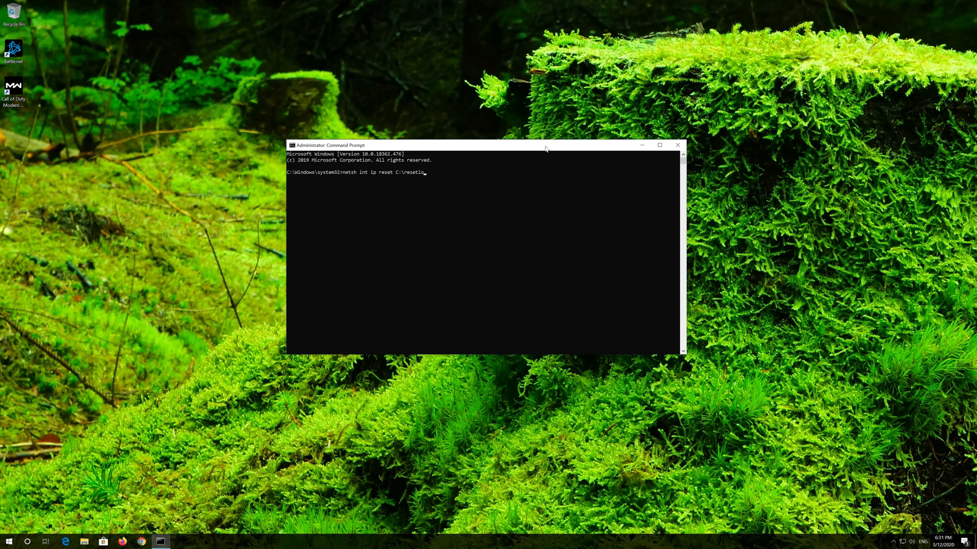
pyautogui.write('g.')
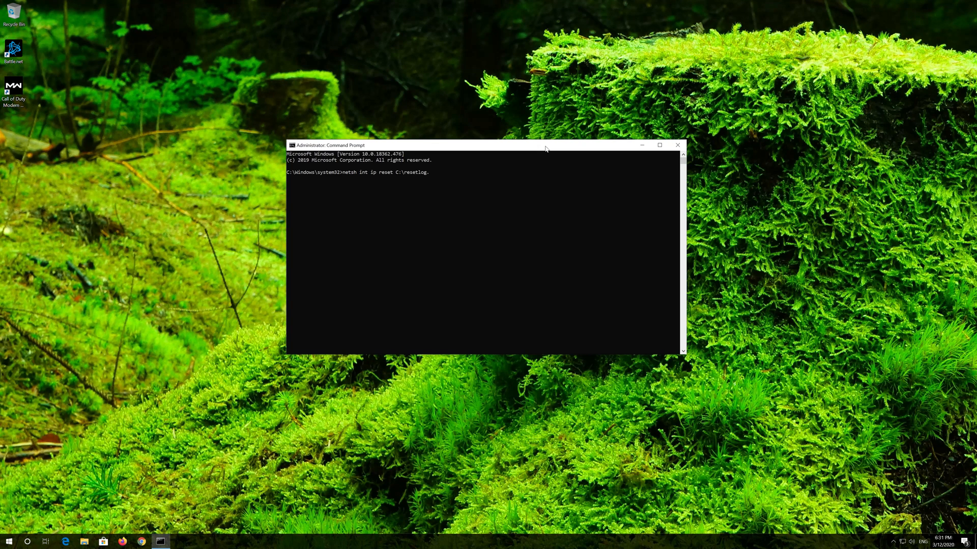
pyautogui.write('.txt')
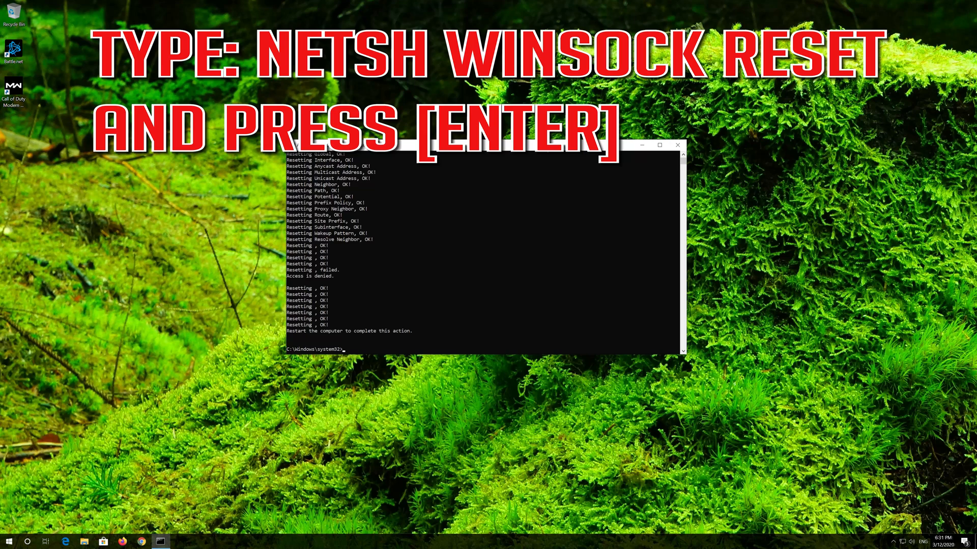
# Run 'netsh winsock reset' to reset the Winsock catalog.
pyautogui.write('netsh')
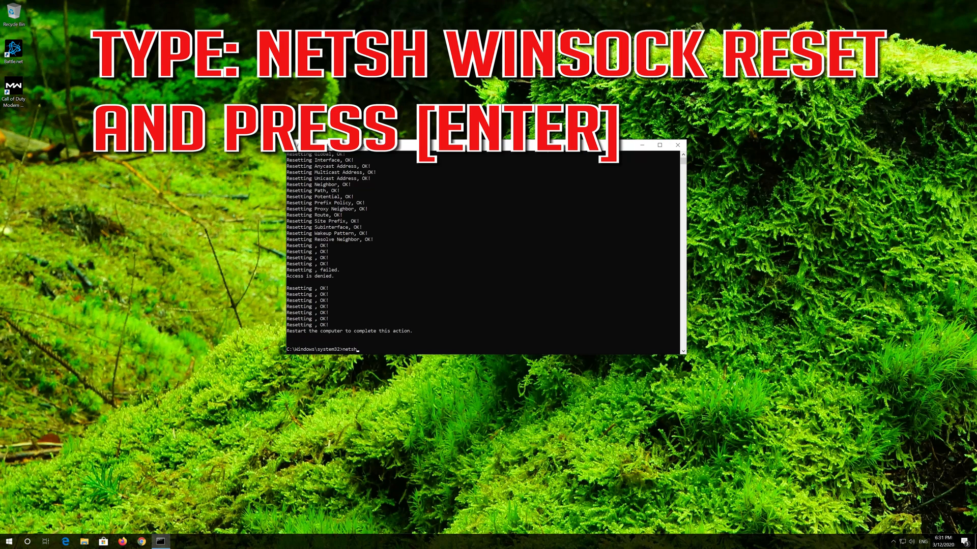
pyautogui.write('wins')
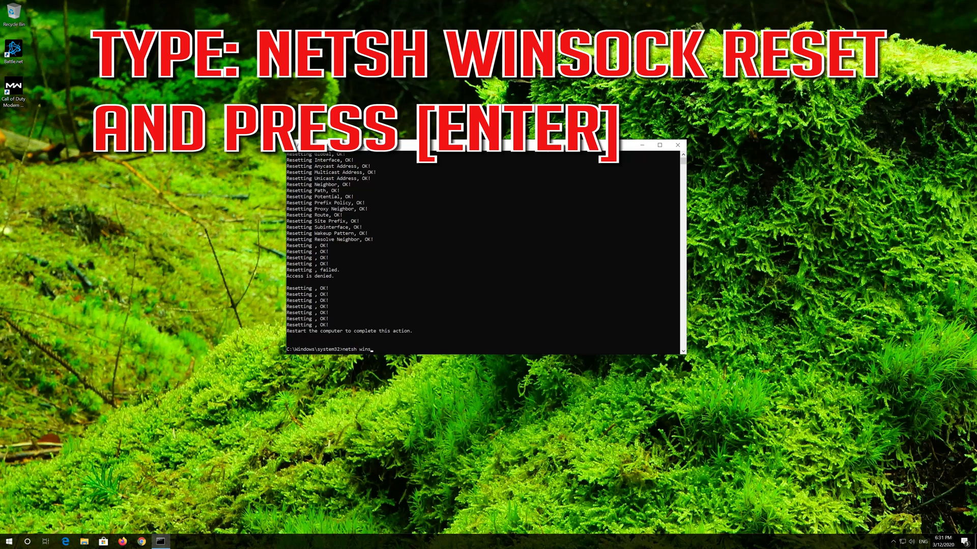
pyautogui.write('ock reset')
pyautogui.write('ipconfig')
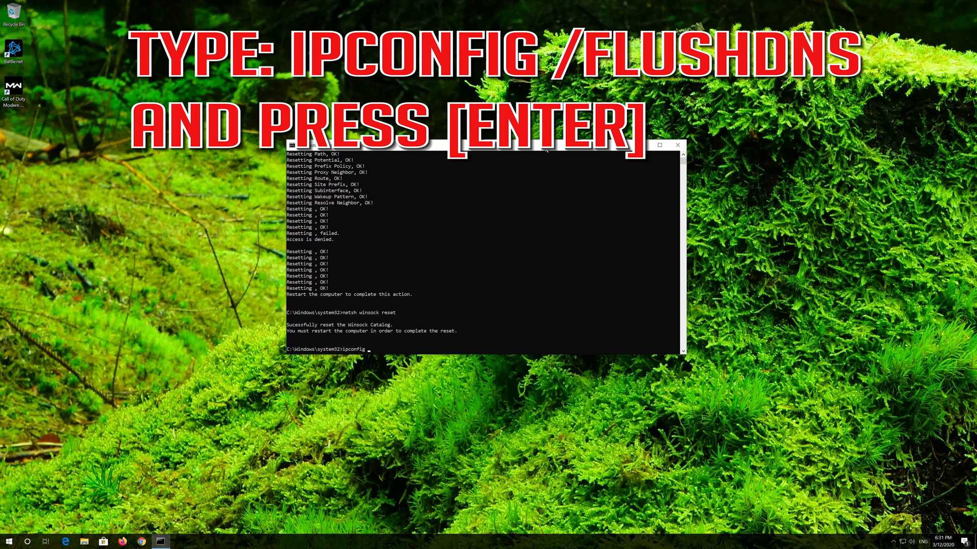
# Run 'ipconfig /flushdns' to flush the DNS cache, then exit the command window.
pyautogui.write('/flush')
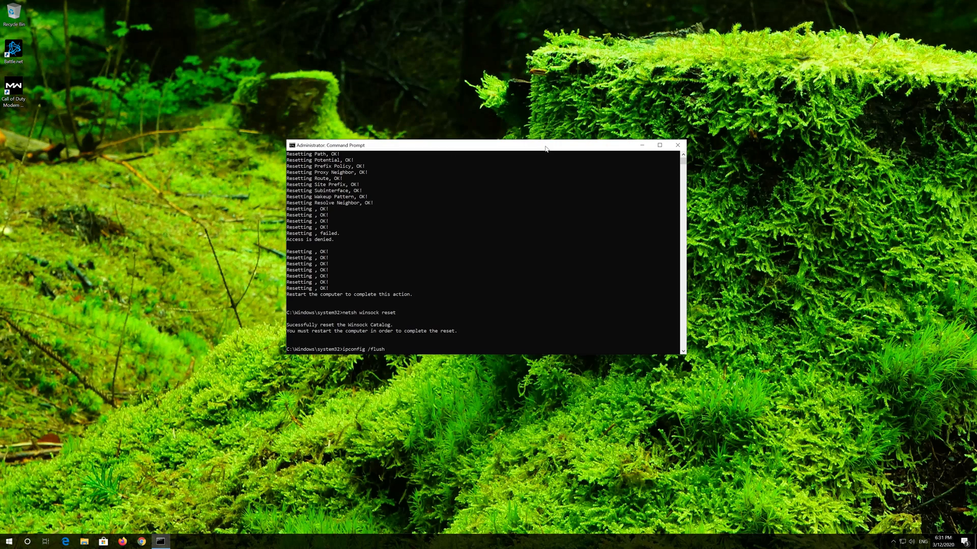
pyautogui.write('dns')
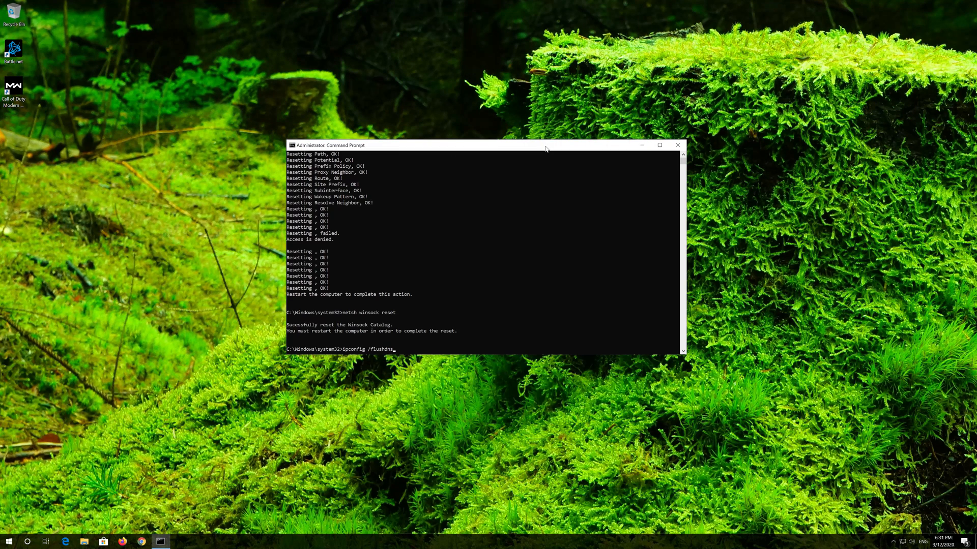
pyautogui.press('Return')
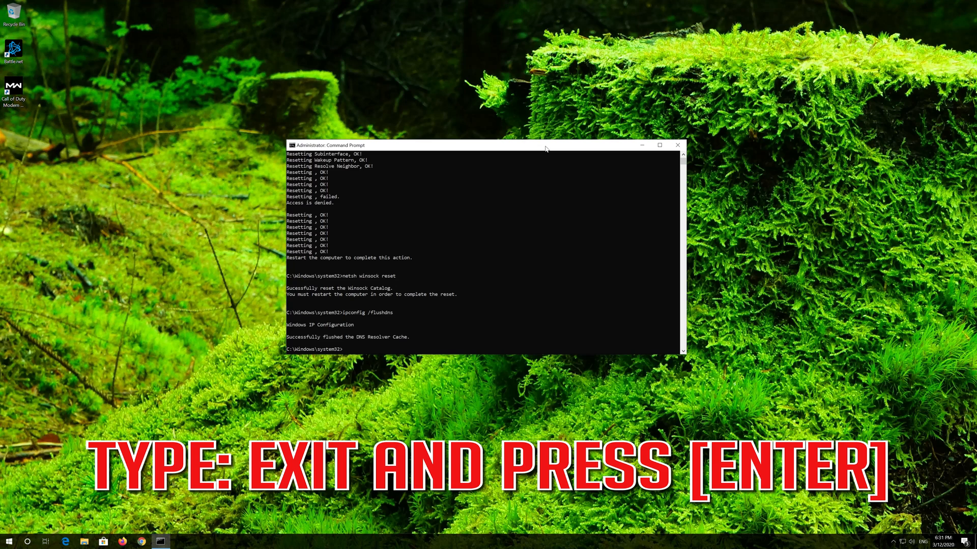
pyautogui.write('ex')
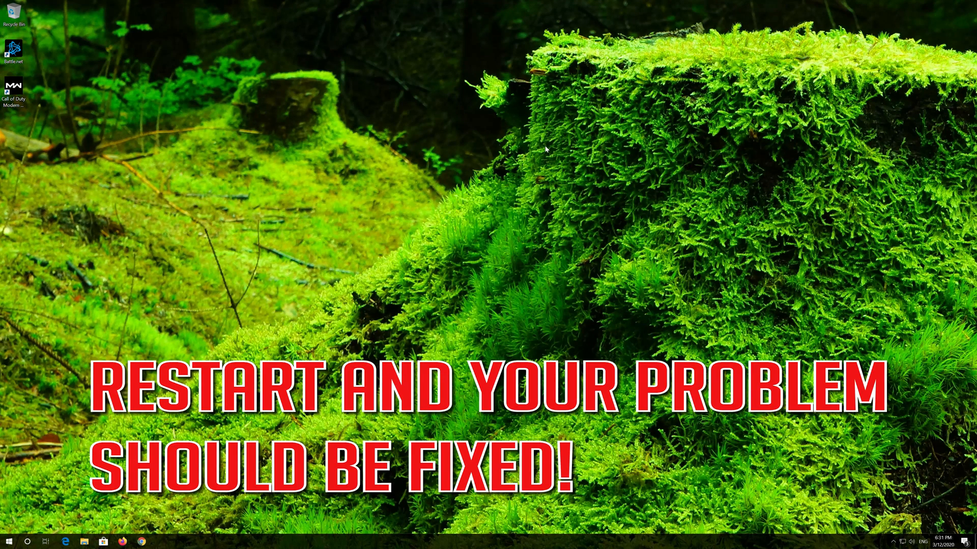
# From the Start menu, search 'control panel' so Control Panel appears as the best match.
pyautogui.click(8, 541)
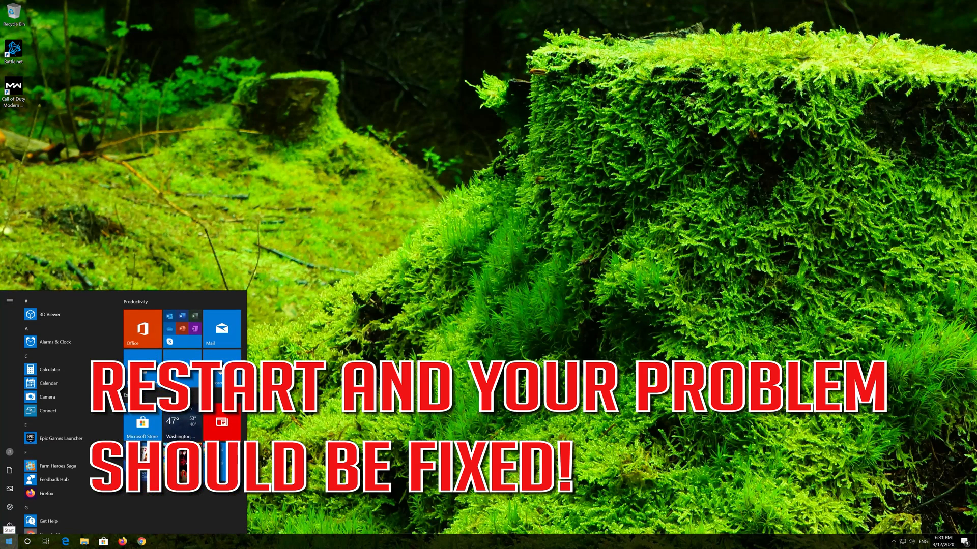
pyautogui.click(9, 523)
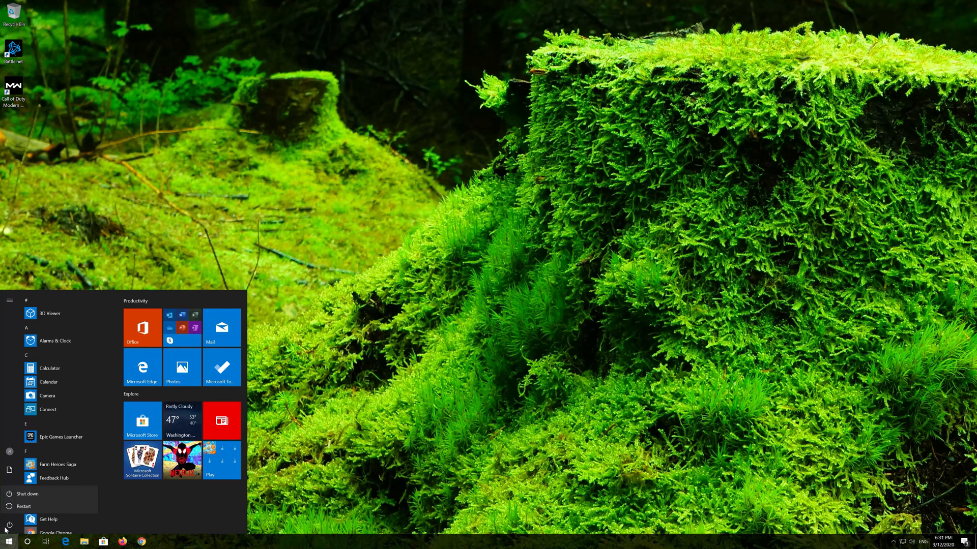
pyautogui.moveTo(24, 506)
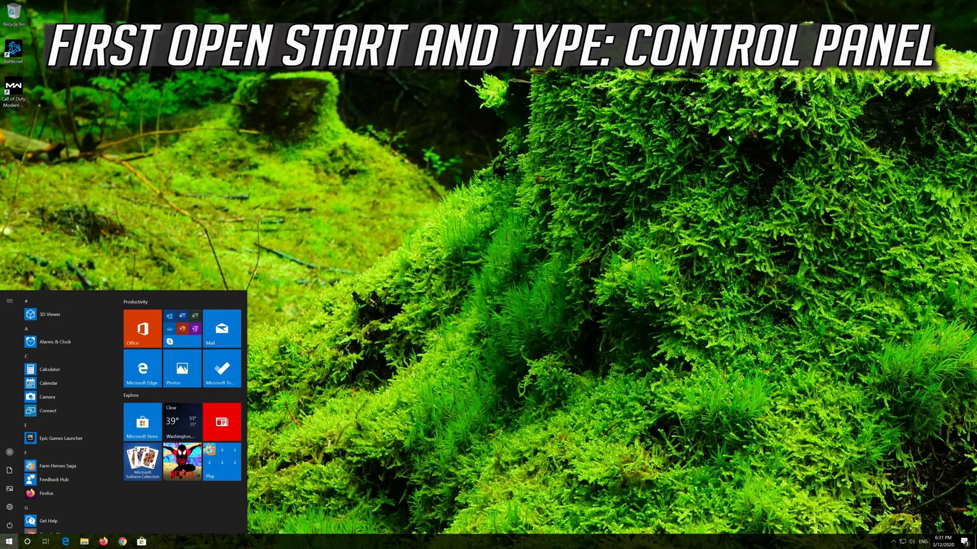
pyautogui.write('control panel')
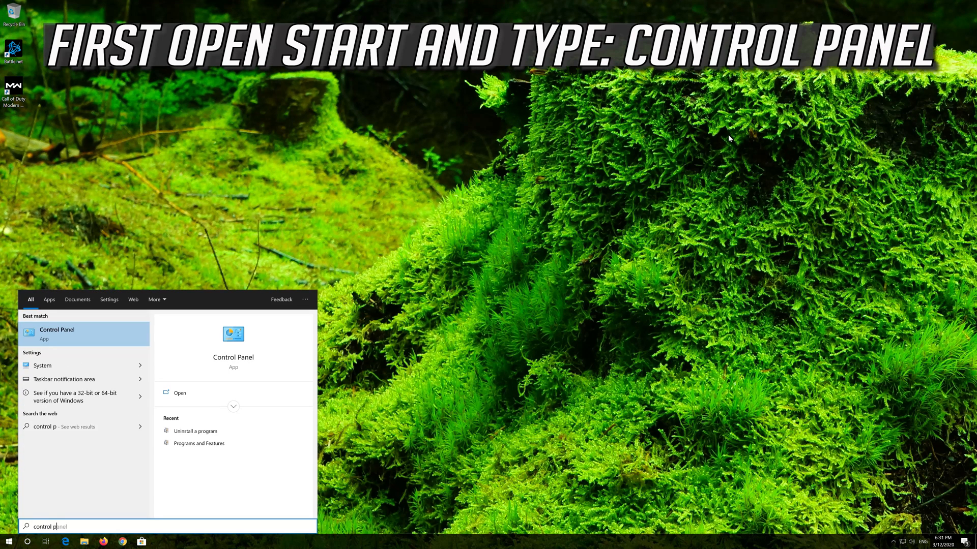
pyautogui.write('anel')
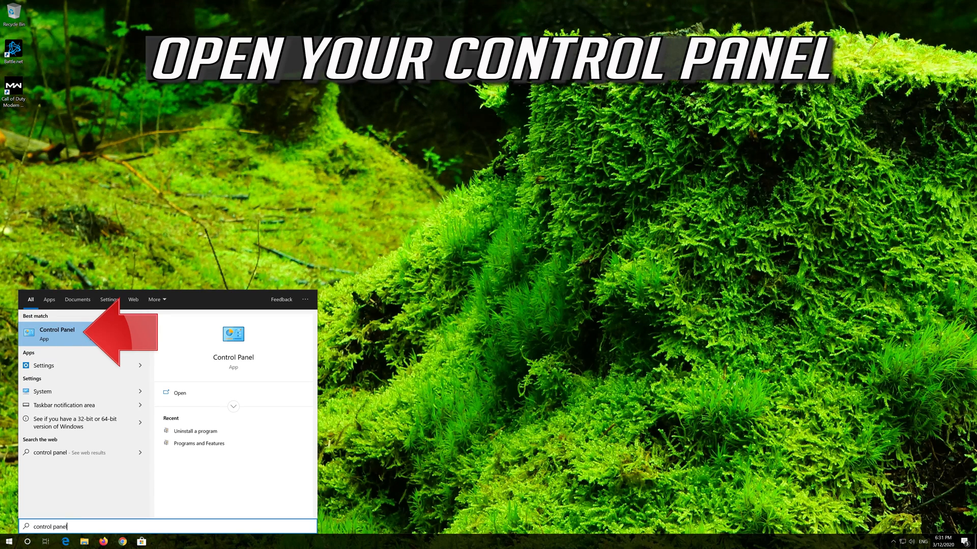
# Launch Control Panel and navigate via Network and Sharing Center to the Network Connections list.
pyautogui.click(57, 330)
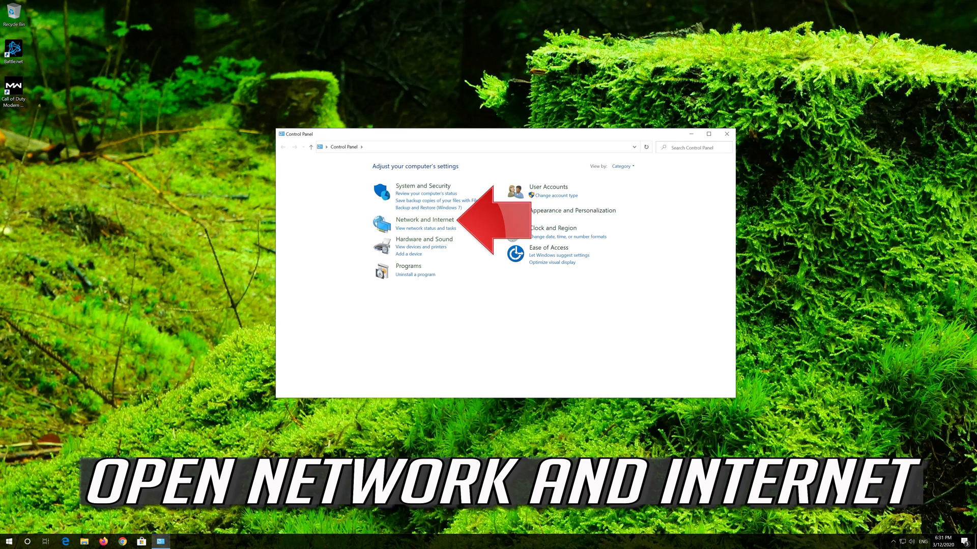
pyautogui.moveTo(425, 220)
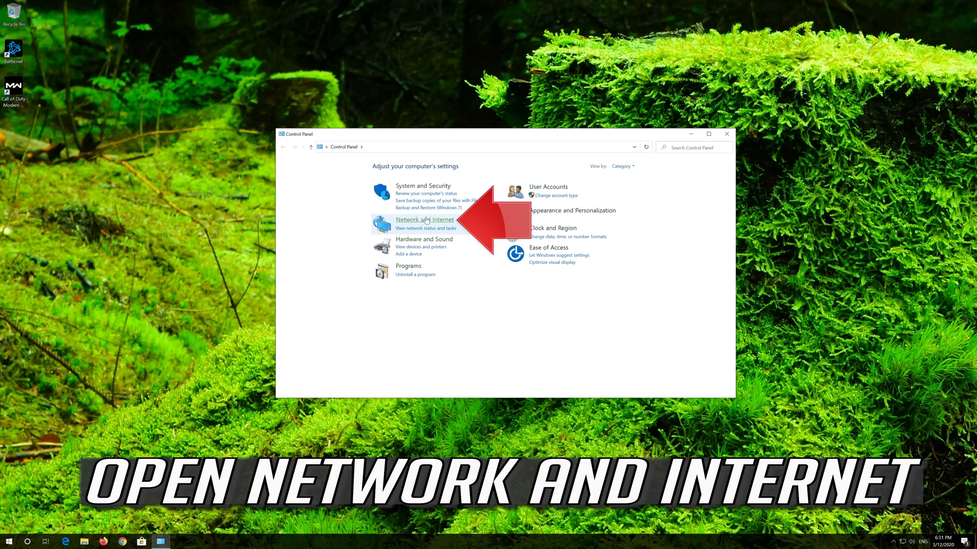
pyautogui.click(426, 220)
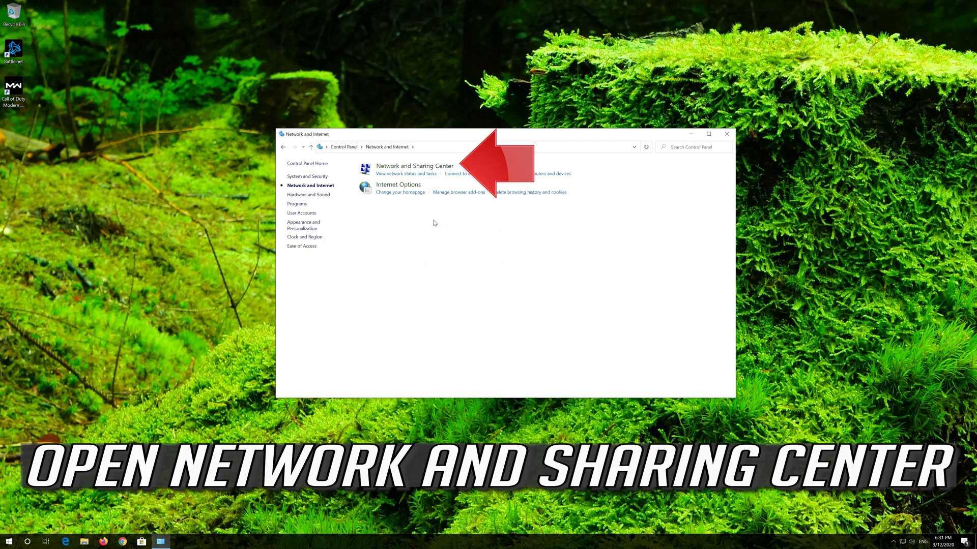
pyautogui.moveTo(426, 188)
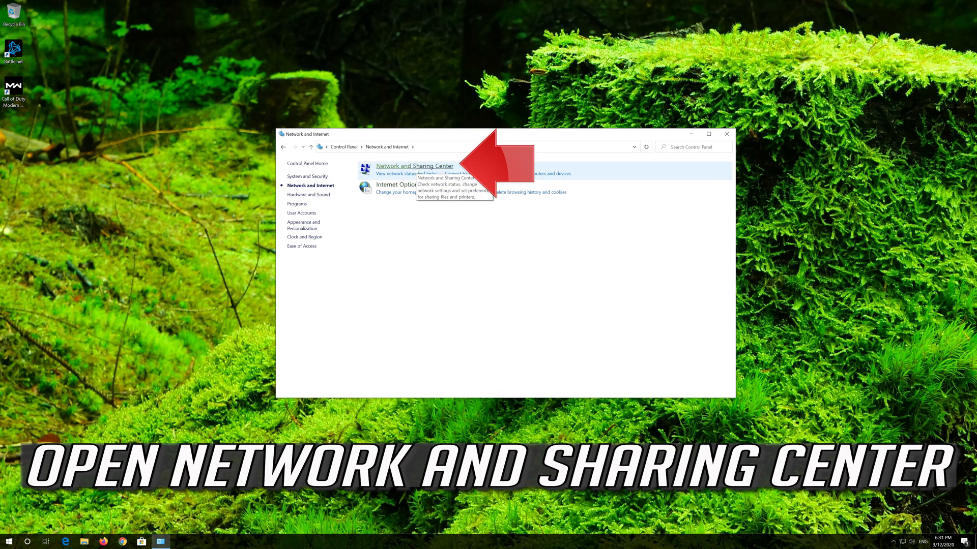
pyautogui.click(414, 165)
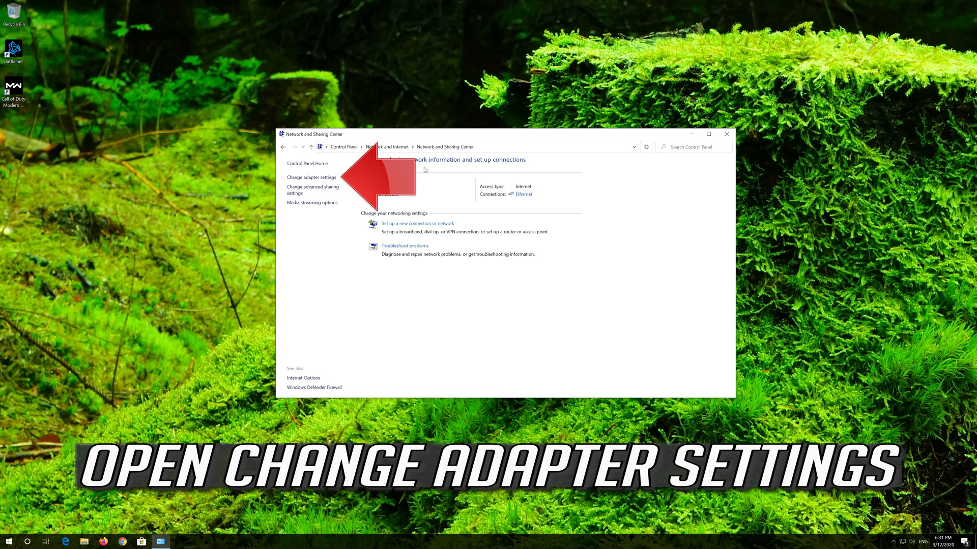
pyautogui.moveTo(312, 177)
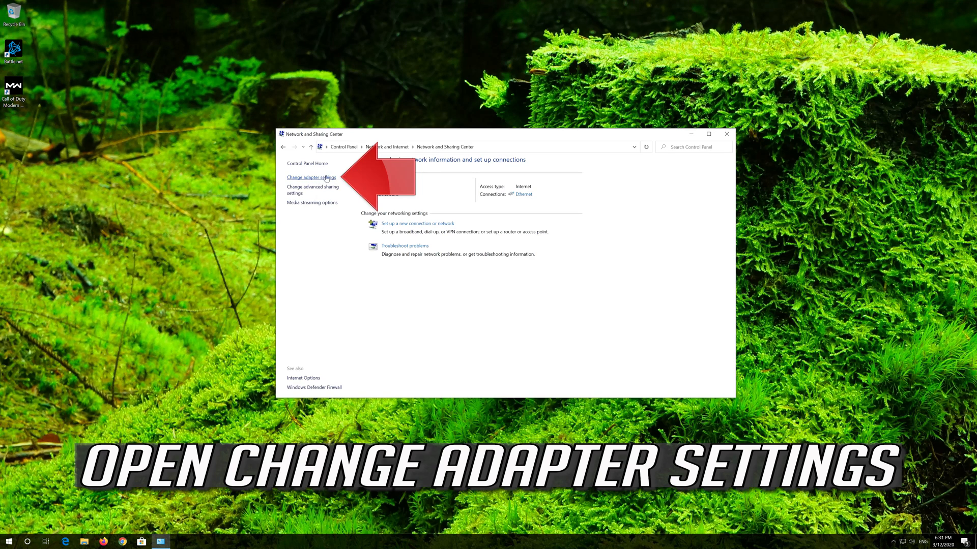
pyautogui.click(310, 177)
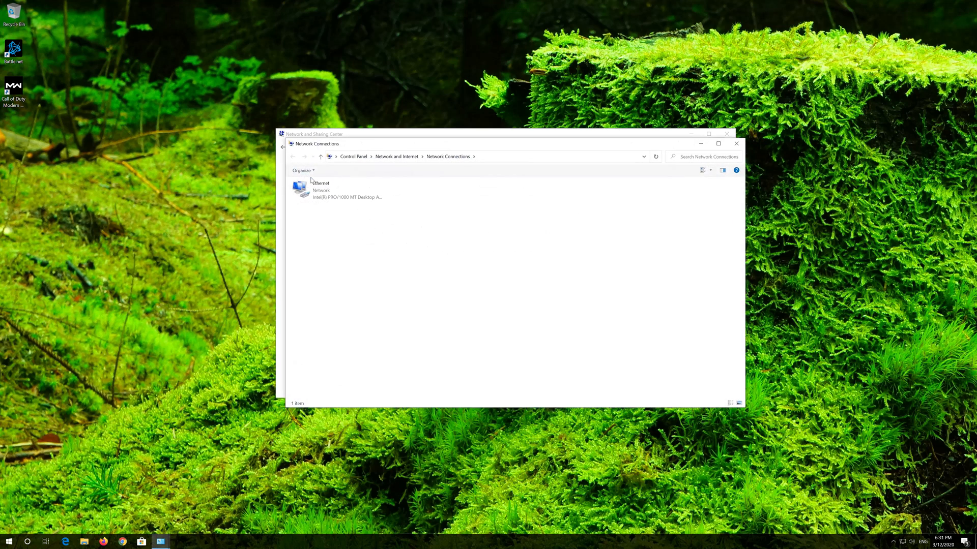
# Bring up the Ethernet adapter's Properties and select Internet Protocol Version 4 (TCP/IPv4).
pyautogui.click(339, 190)
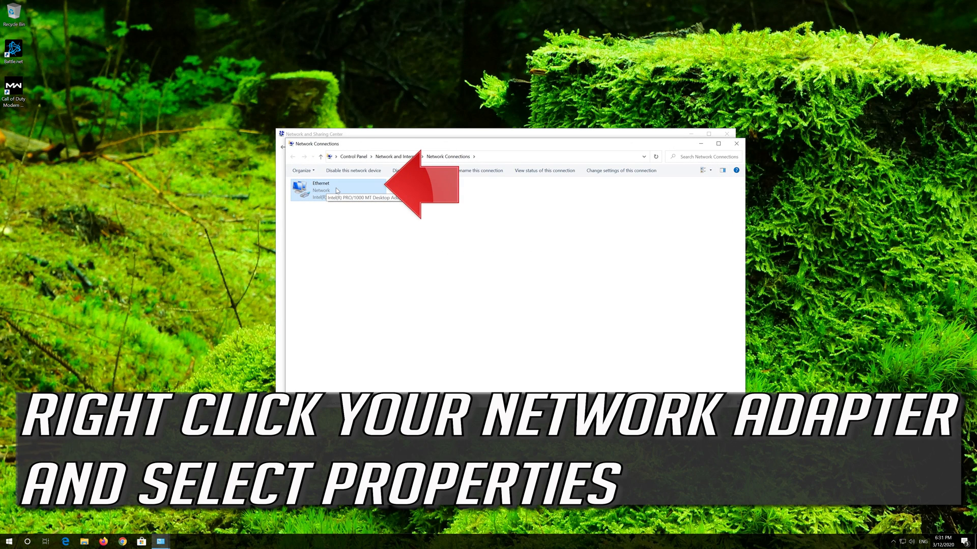
pyautogui.rightClick(319, 191)
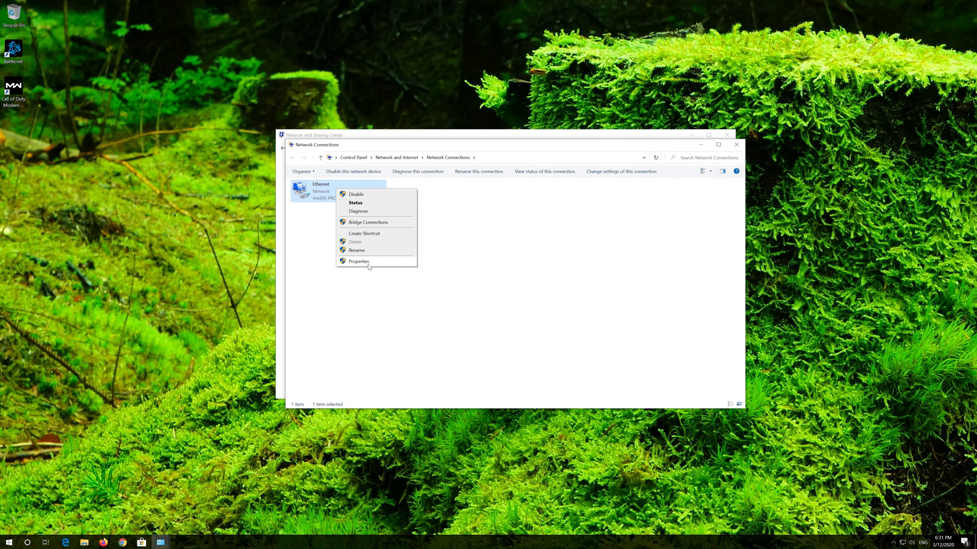
pyautogui.click(358, 261)
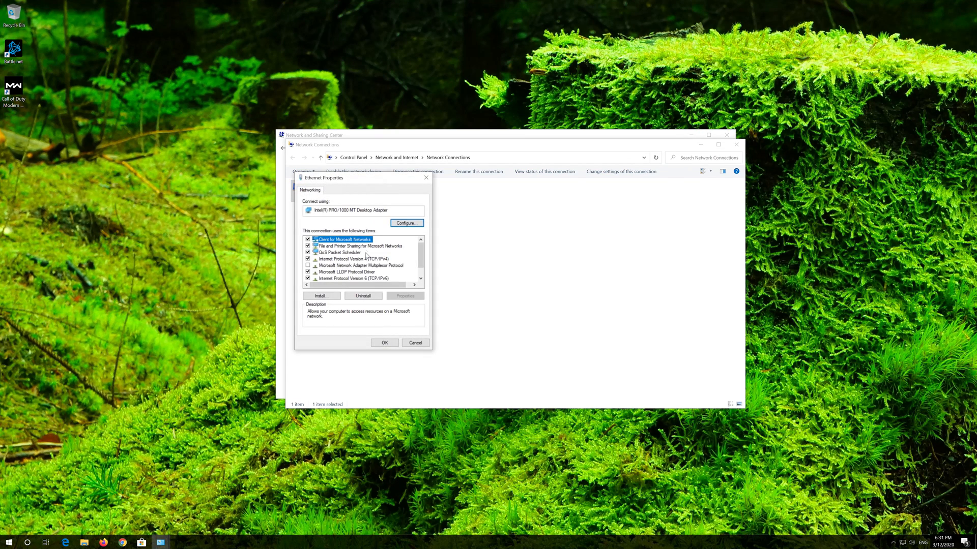
pyautogui.moveTo(324, 177); pyautogui.dragTo(481, 182)
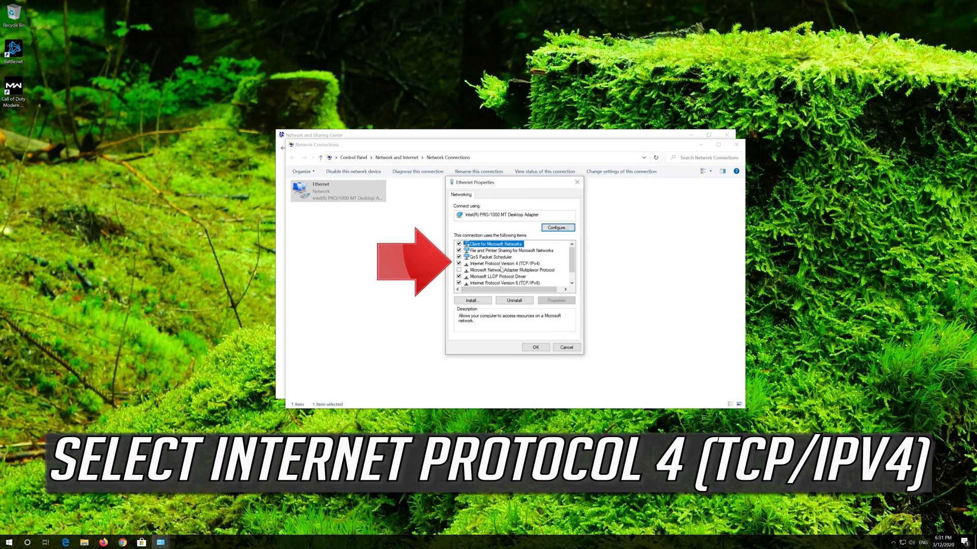
pyautogui.click(502, 263)
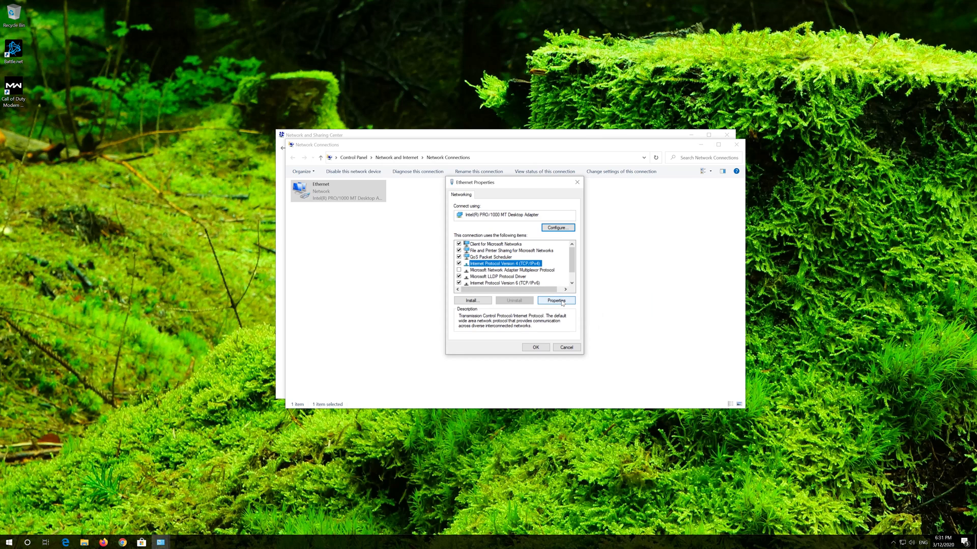
# Enter manual IPv4 DNS servers 1.1.1.1 preferred and 1.0.0.1 alternate and save.
pyautogui.click(554, 300)
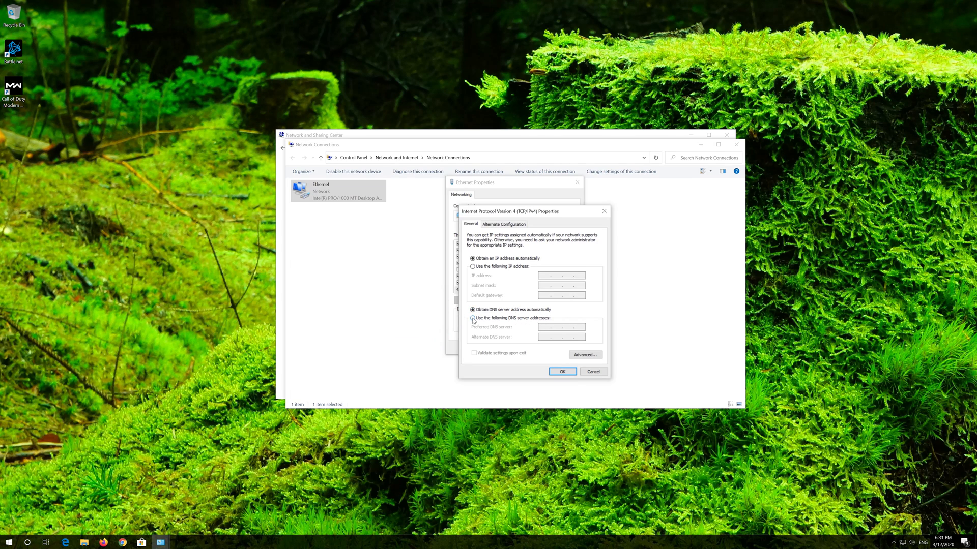
pyautogui.click(472, 317)
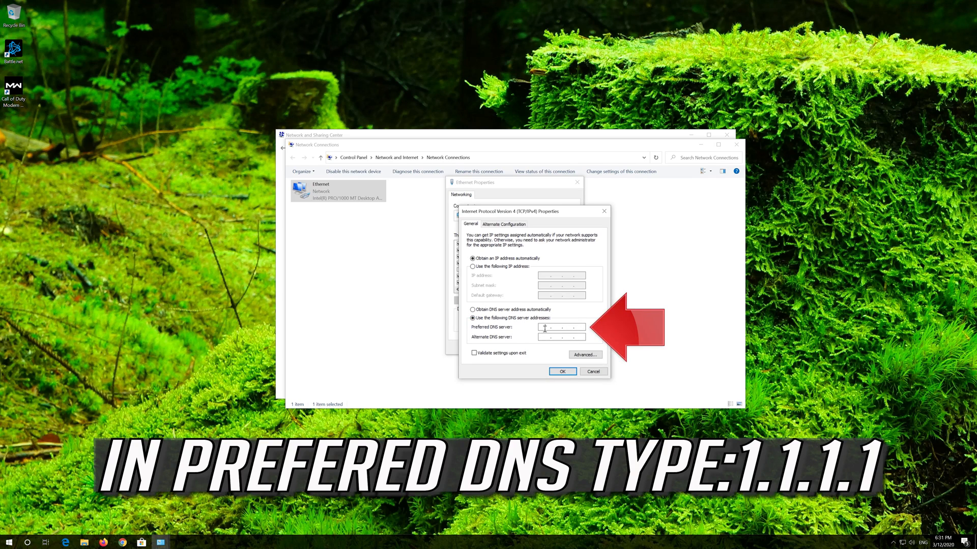
pyautogui.write('1')
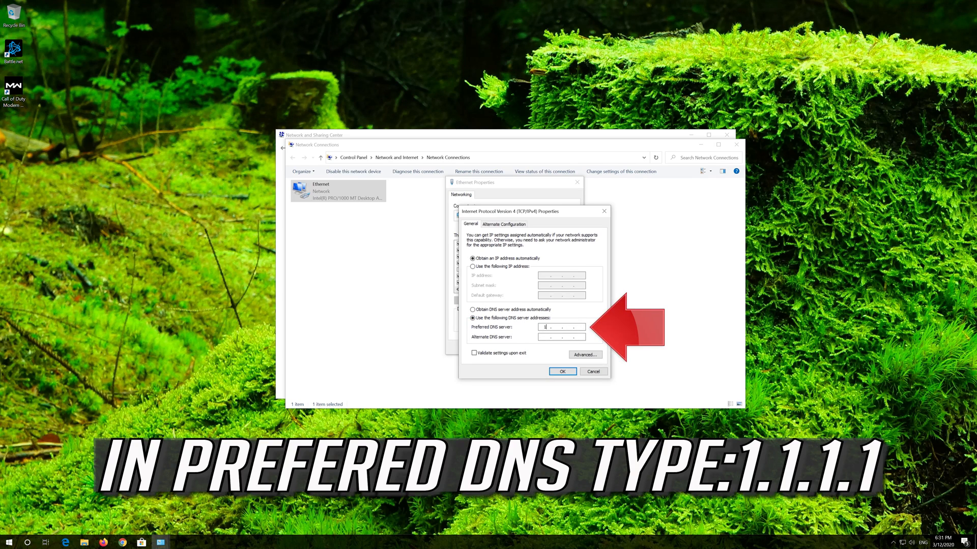
pyautogui.write('1')
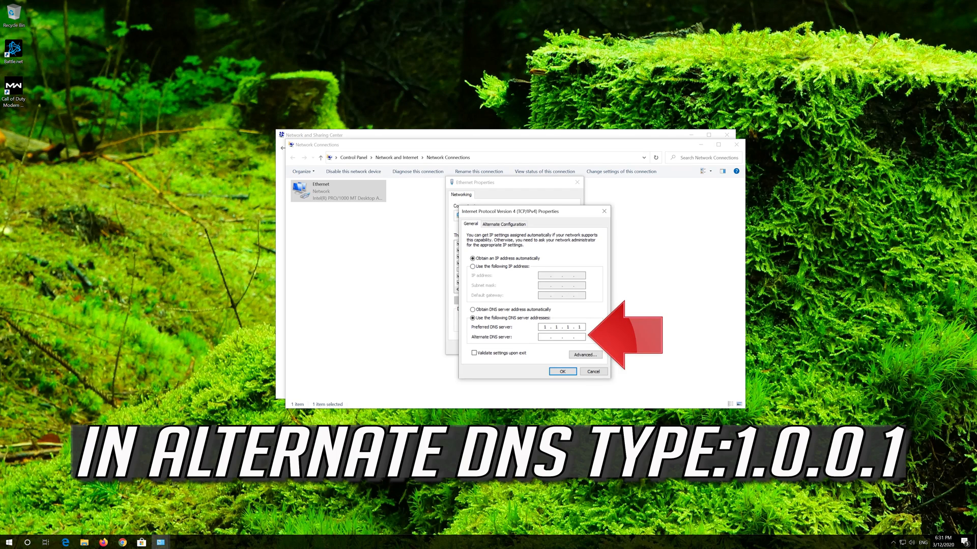
pyautogui.click(548, 337)
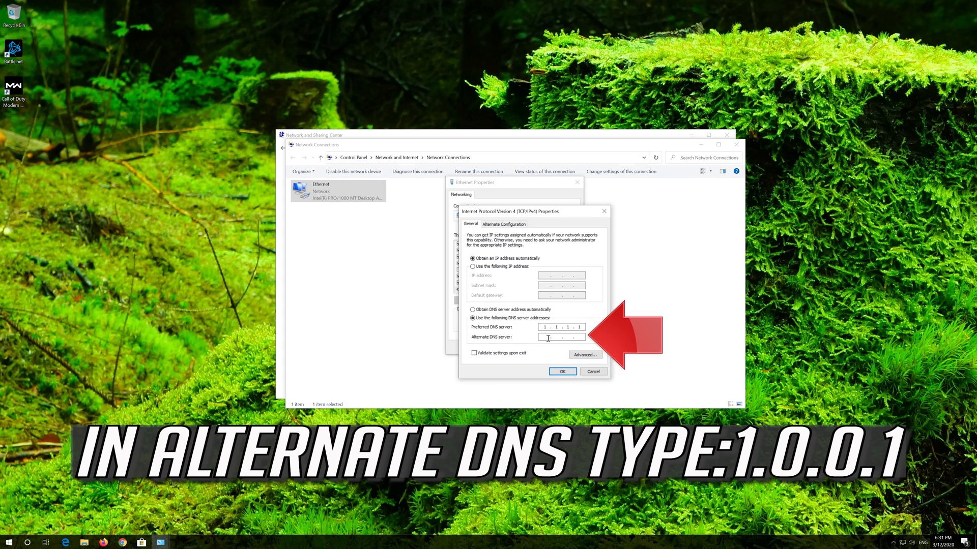
pyautogui.write('1.0.0.1')
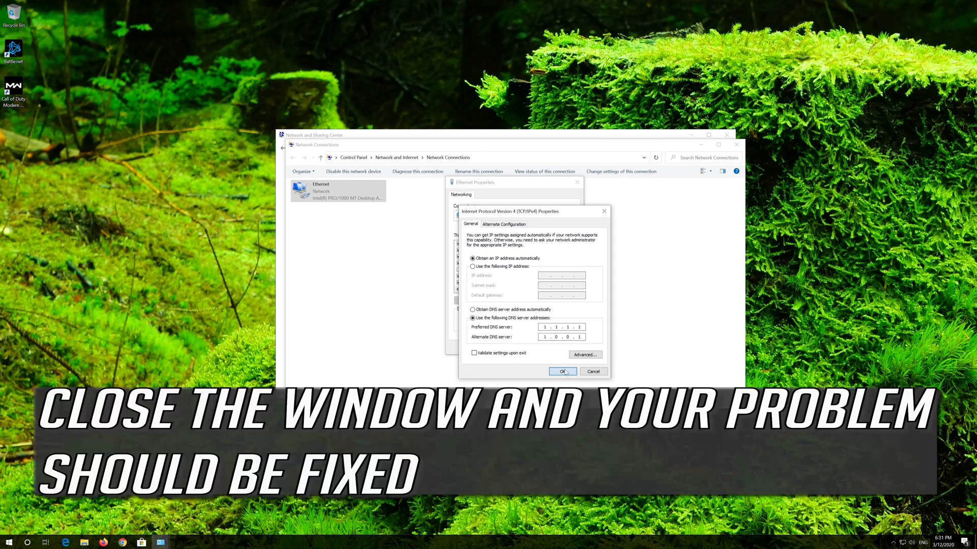
pyautogui.click(563, 371)
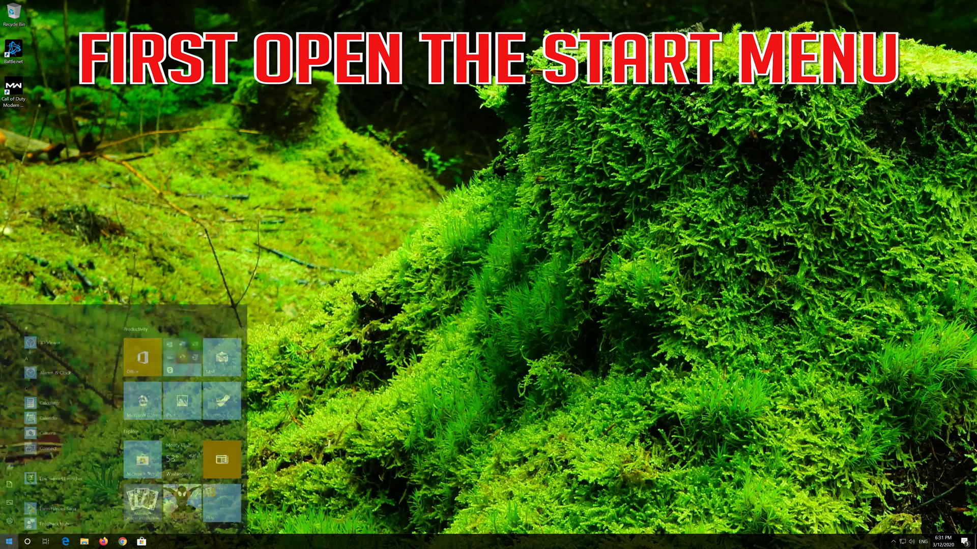
# Bring up the Windows Settings home page from the Start menu.
pyautogui.click(9, 541)
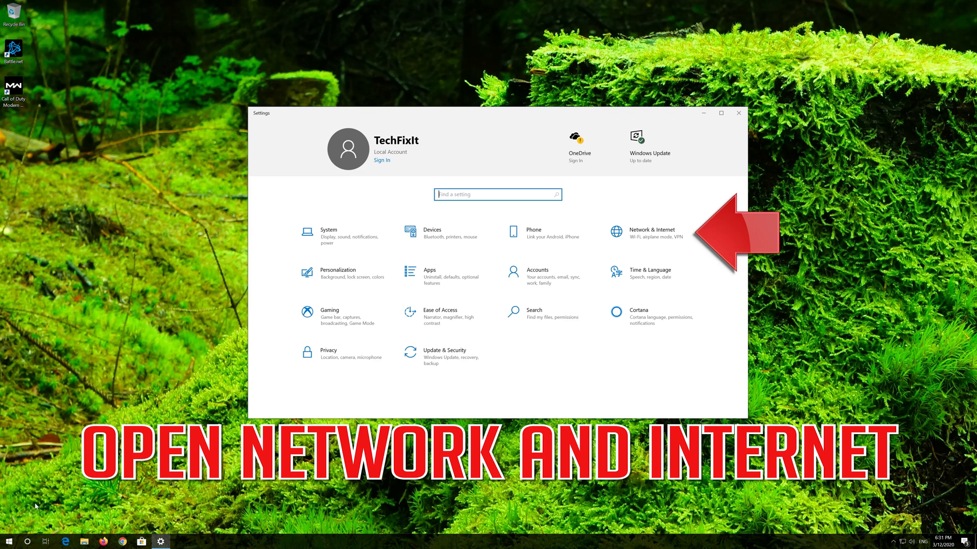
pyautogui.moveTo(650, 235)
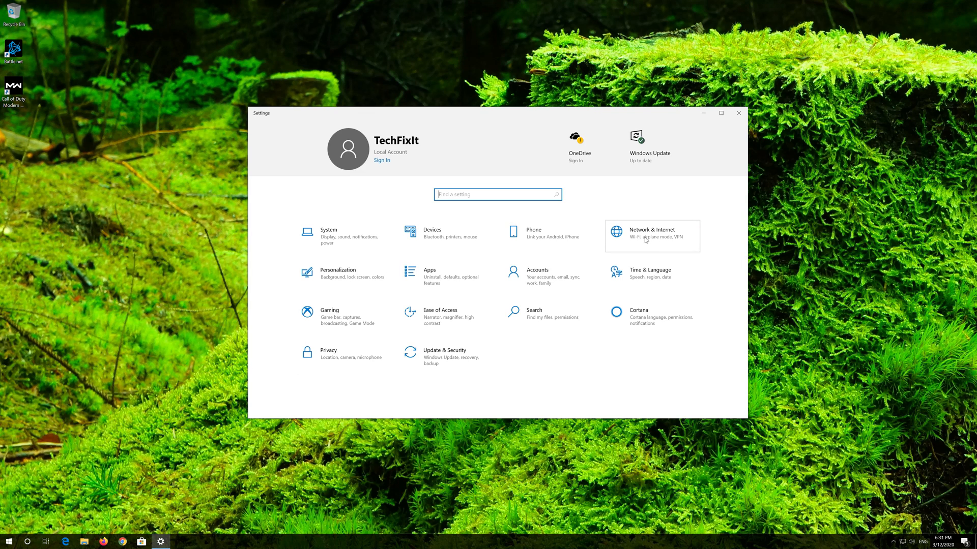
# Go to Network & Internet and reach the Network reset page from Status.
pyautogui.click(651, 233)
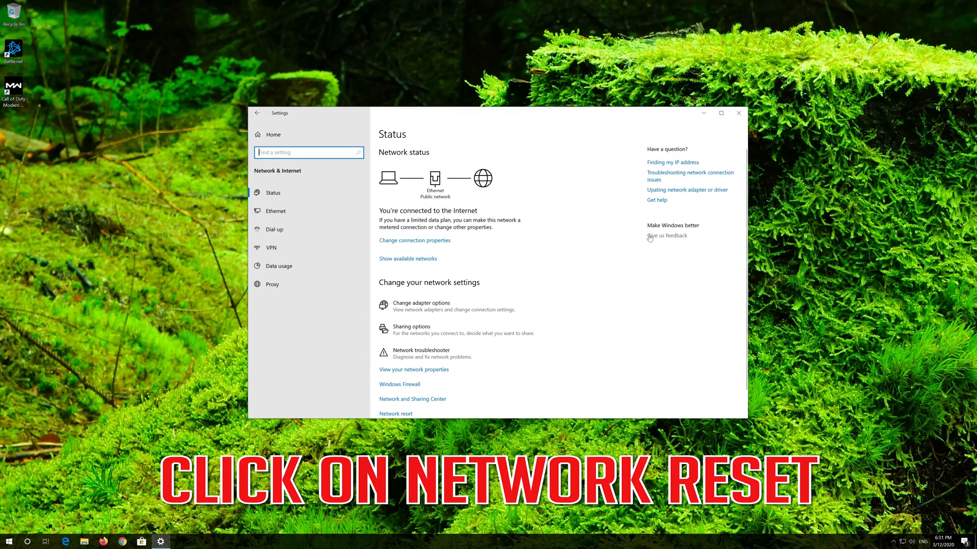
pyautogui.scroll(-3)
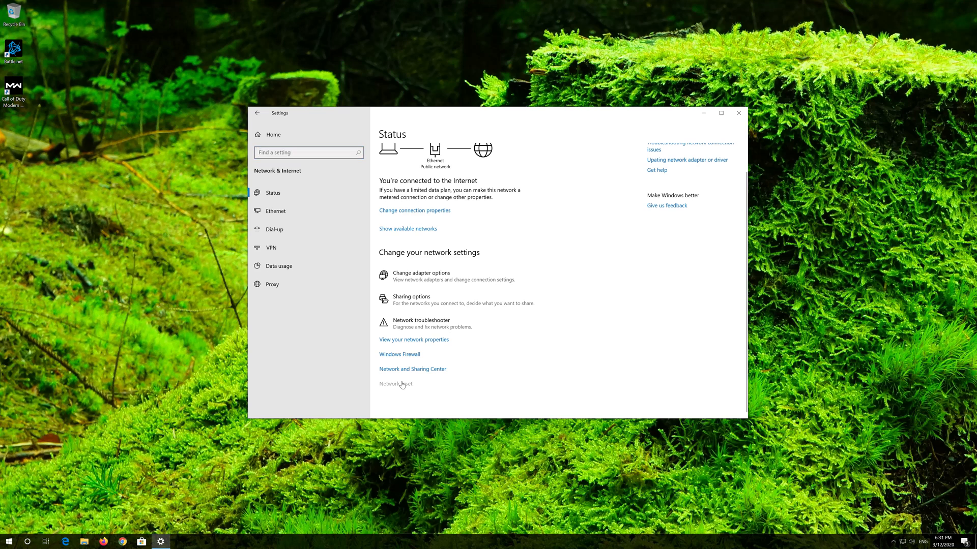
pyautogui.click(395, 383)
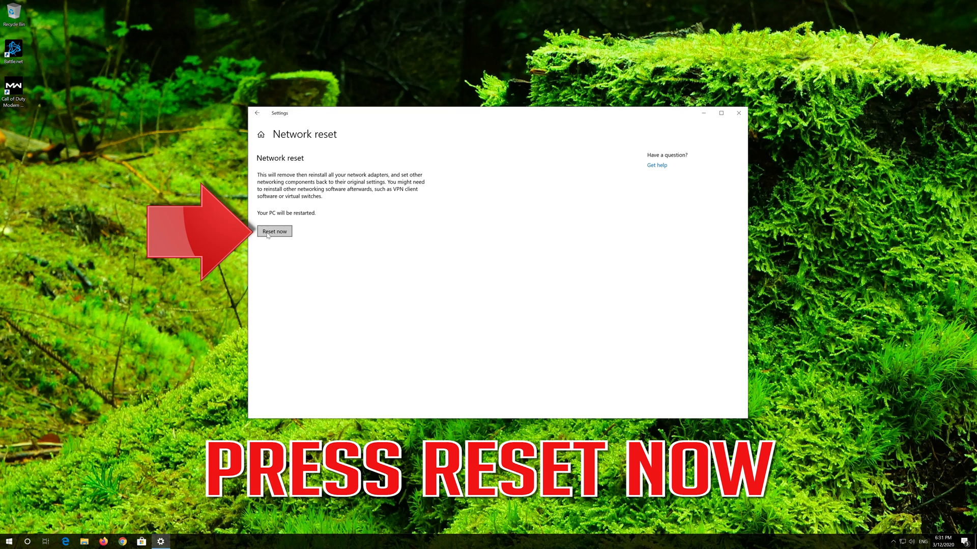
# Reset the network now and confirm Yes, triggering the sign-out and restart notice.
pyautogui.click(274, 230)
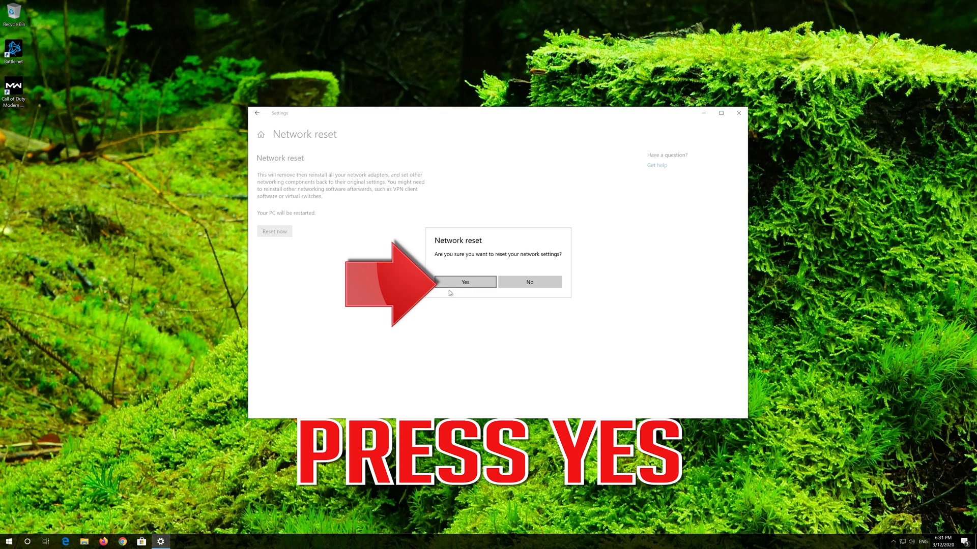
pyautogui.moveTo(464, 282)
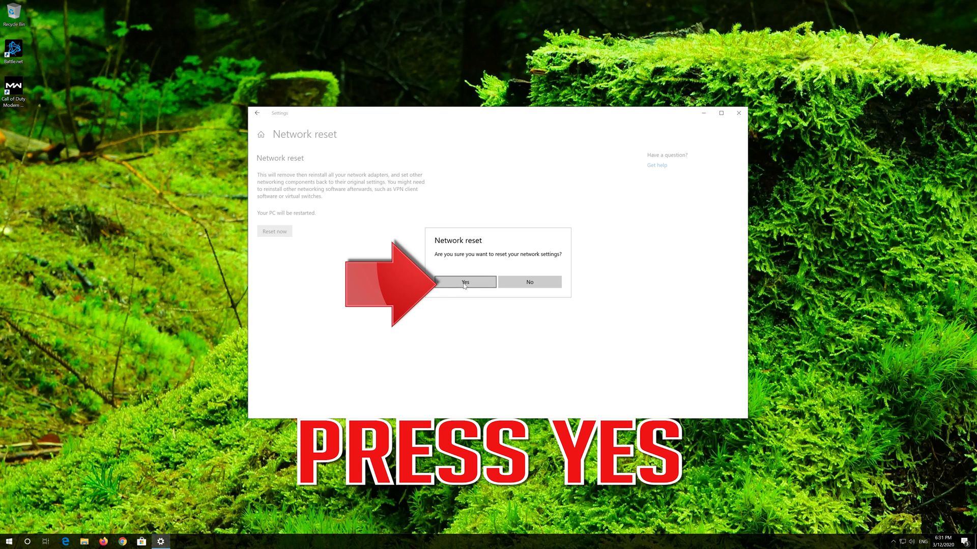
pyautogui.click(464, 281)
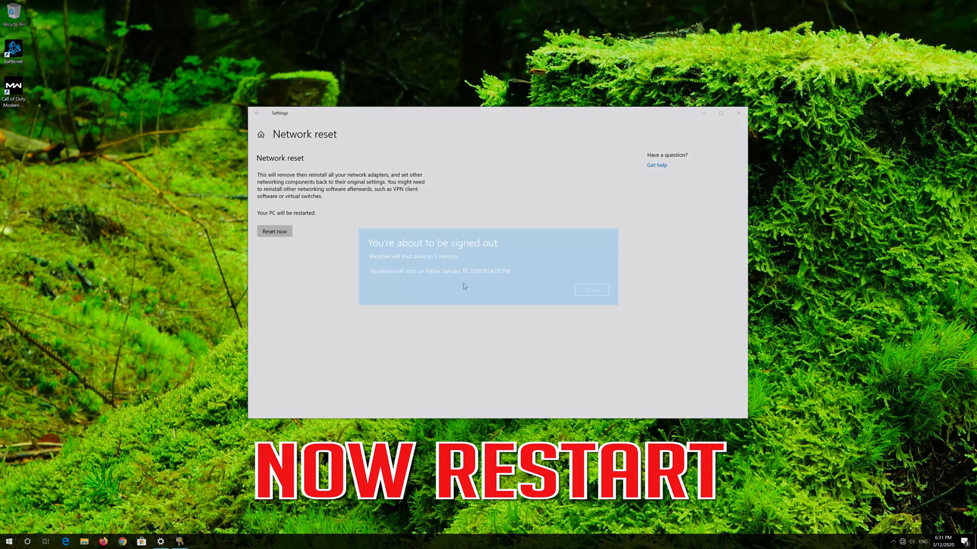